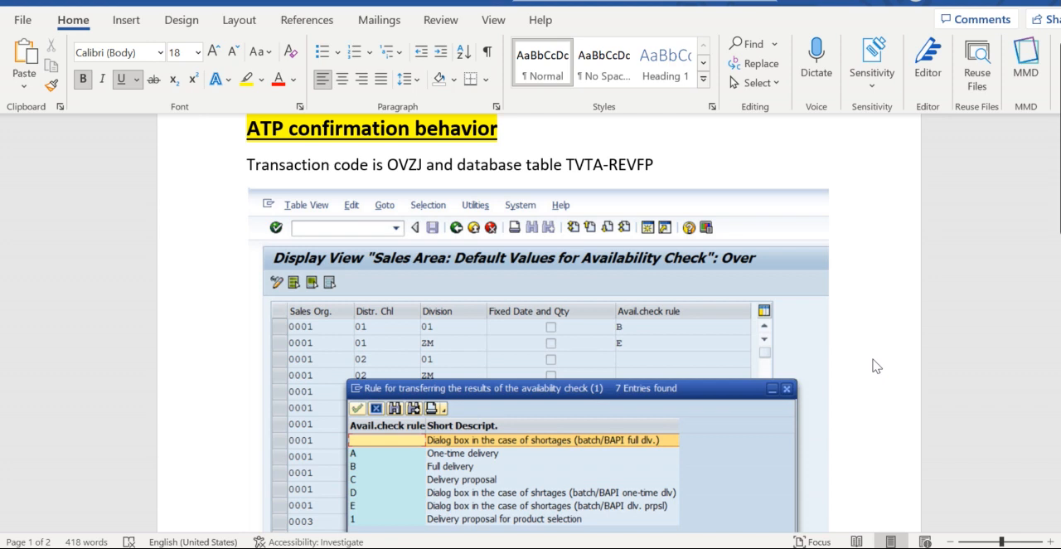
pyautogui.moveTo(474, 488)
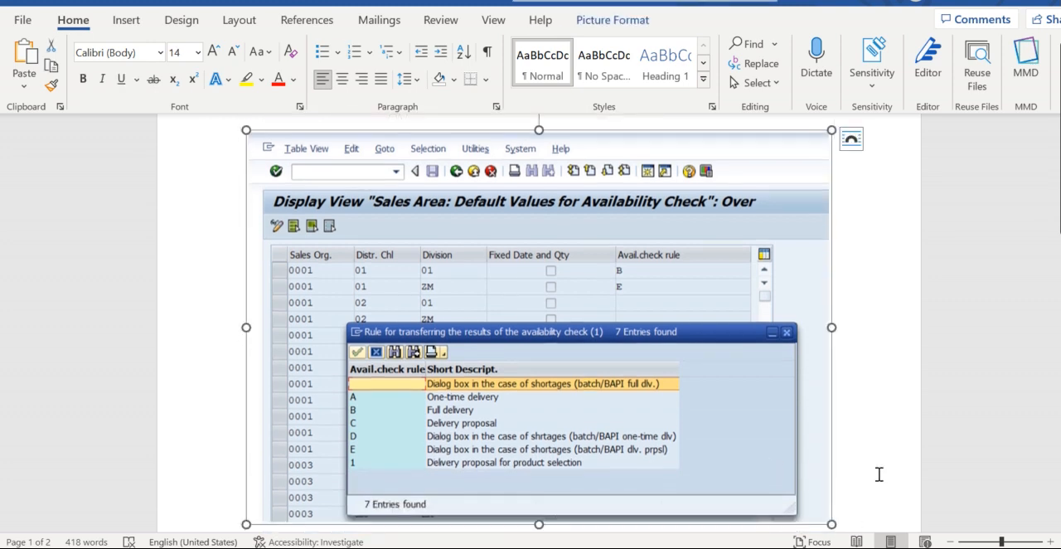
# Scroll below the SAP screenshot to the blank and "A" one-time delivery rule explanations.
pyautogui.scroll(-3)
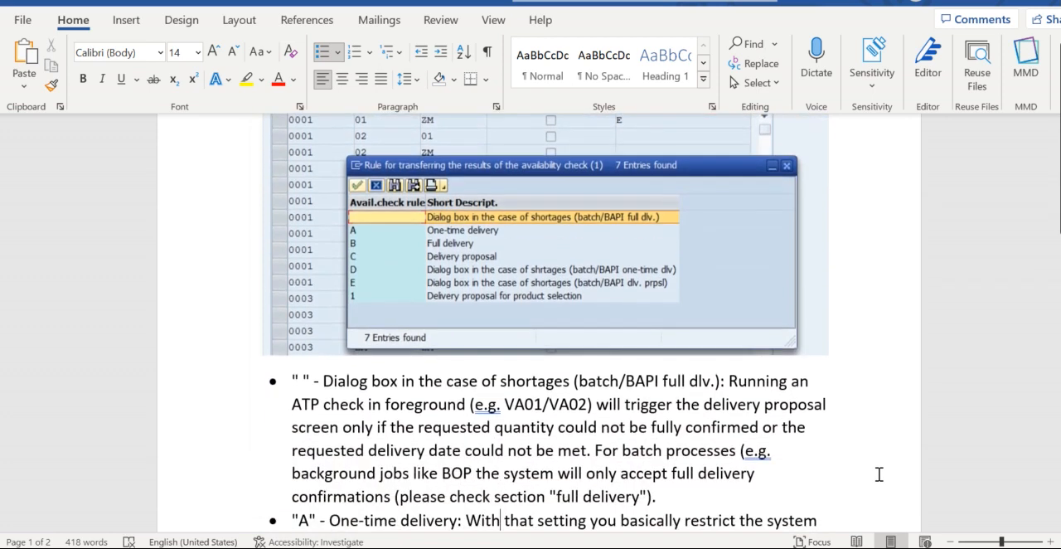
pyautogui.scroll(-3)
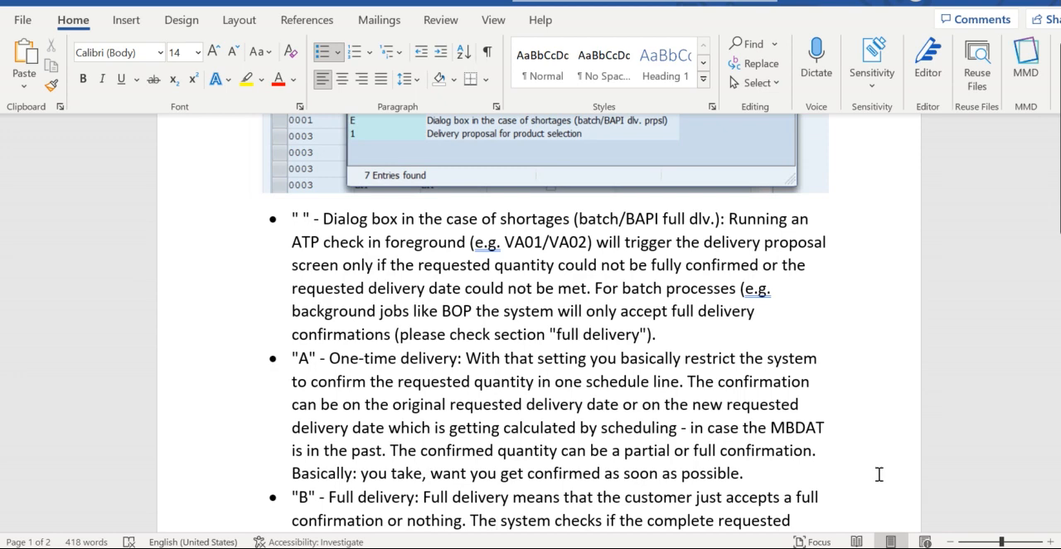
# Place the cursor in the "B" Full delivery bullet where it runs onto page 2.
pyautogui.click(498, 520)
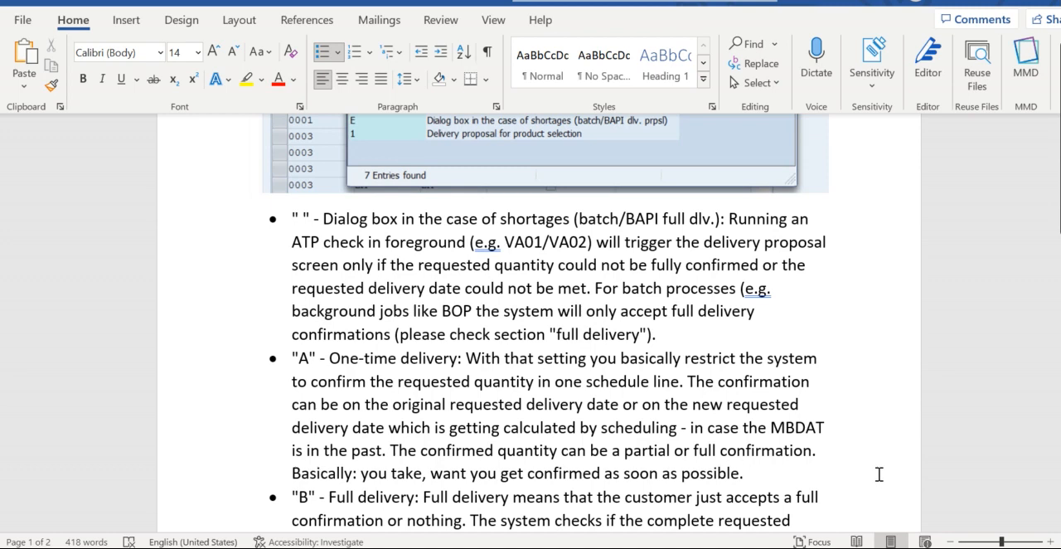
pyautogui.click(743, 473)
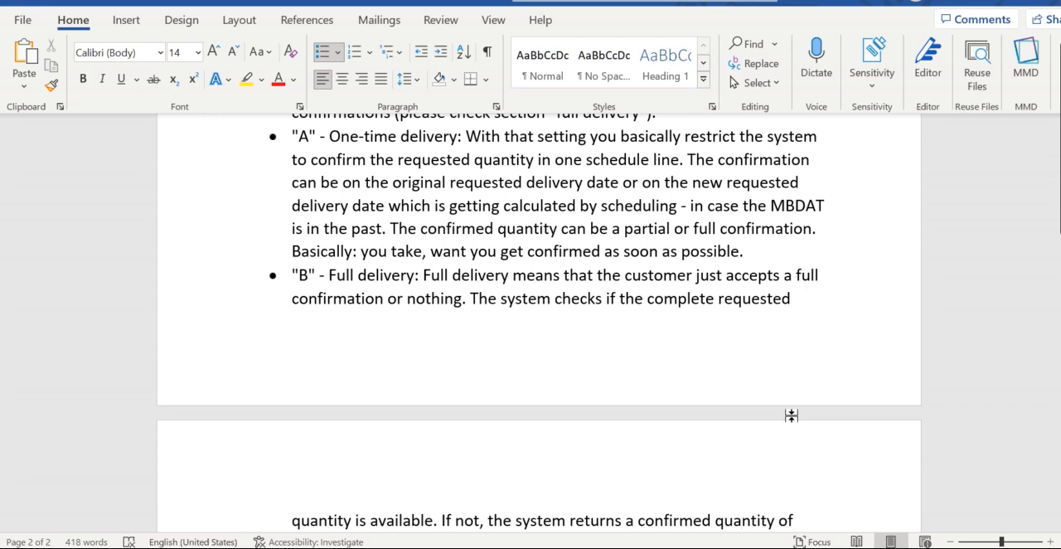
# Move to the continuation of the "B" Full delivery explanation at the top of page 2.
pyautogui.click(740, 521)
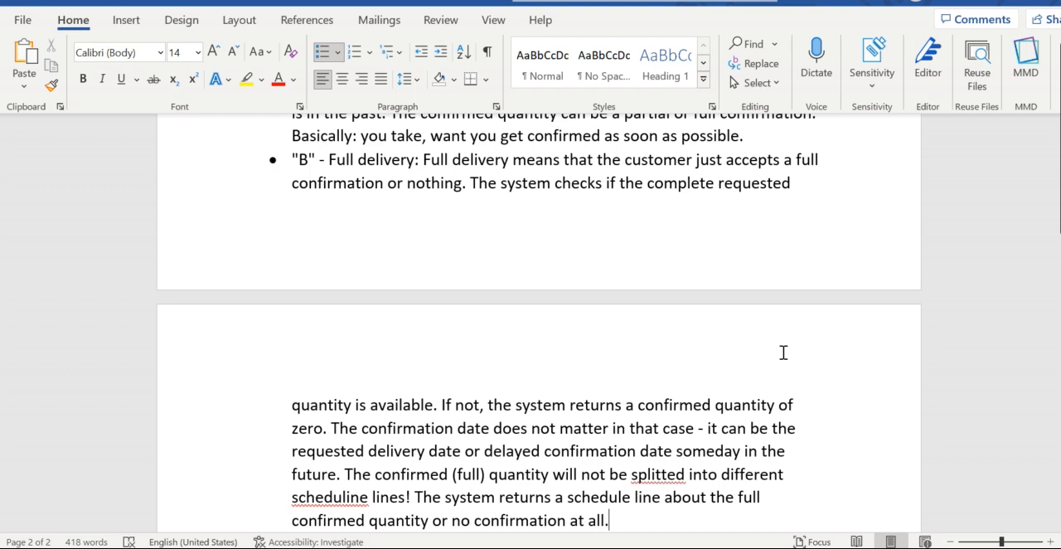
# Scroll to the "C", "D" and "E" rule explanations and place the cursor at E's last sentence.
pyautogui.scroll(-3)
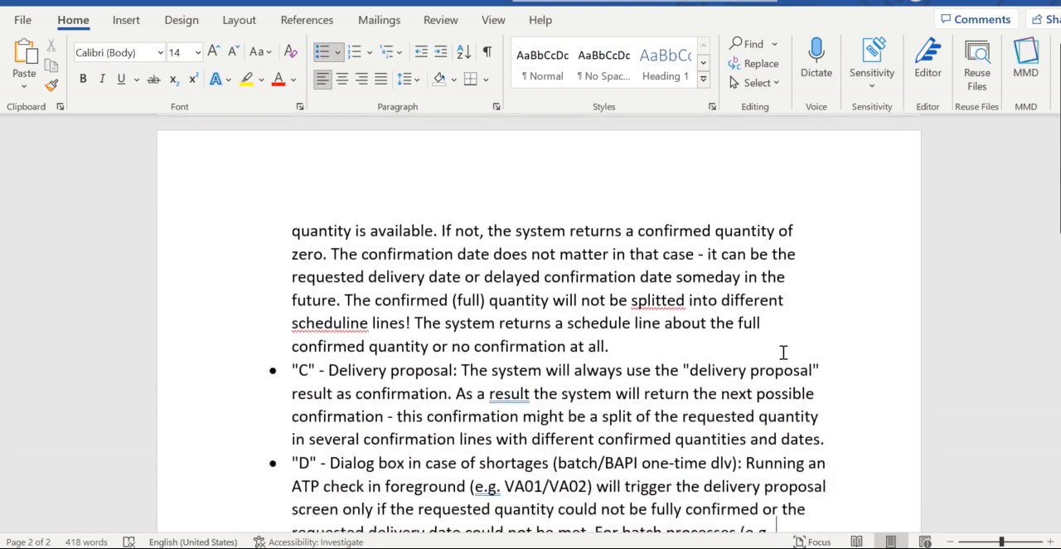
pyautogui.scroll(-3)
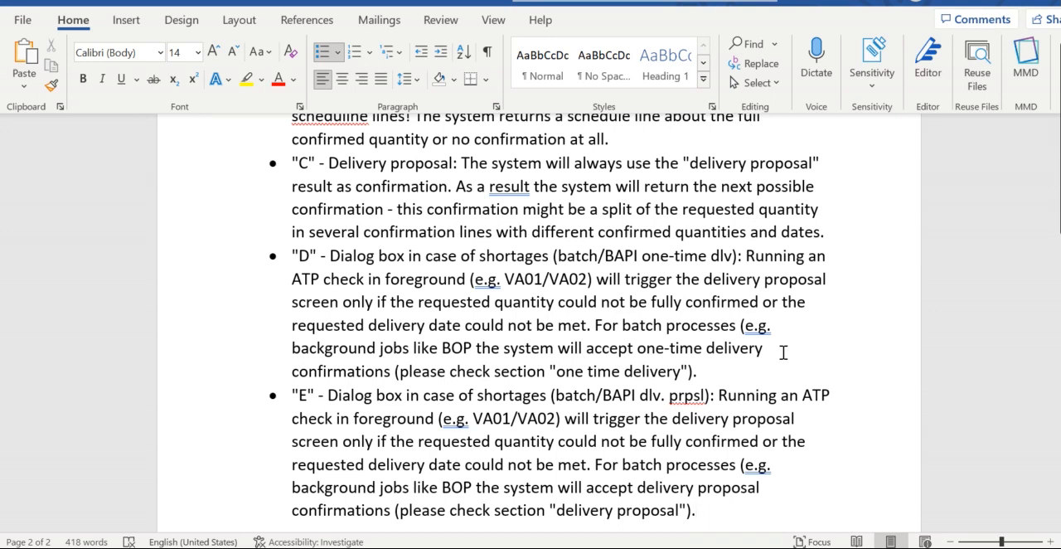
pyautogui.click(697, 511)
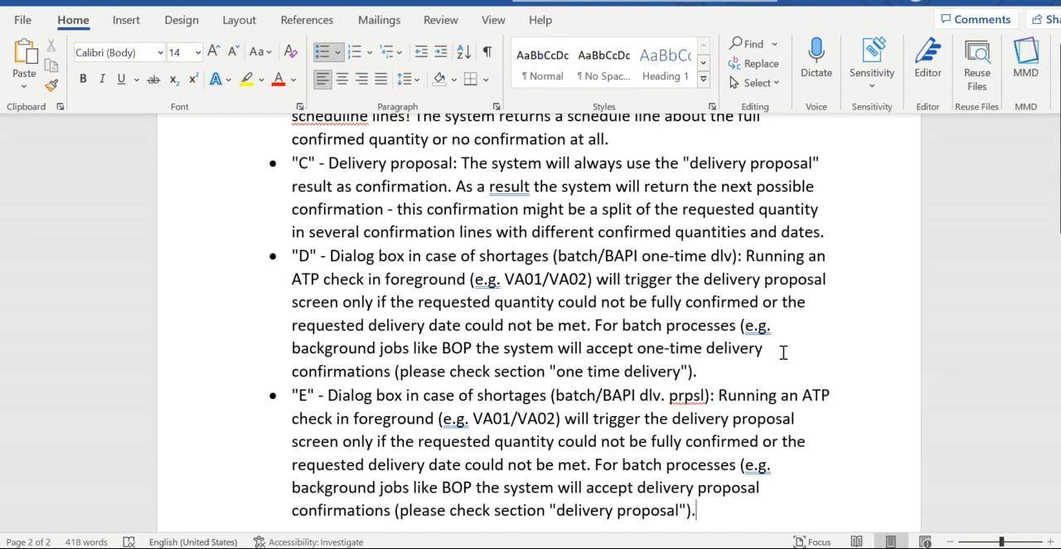